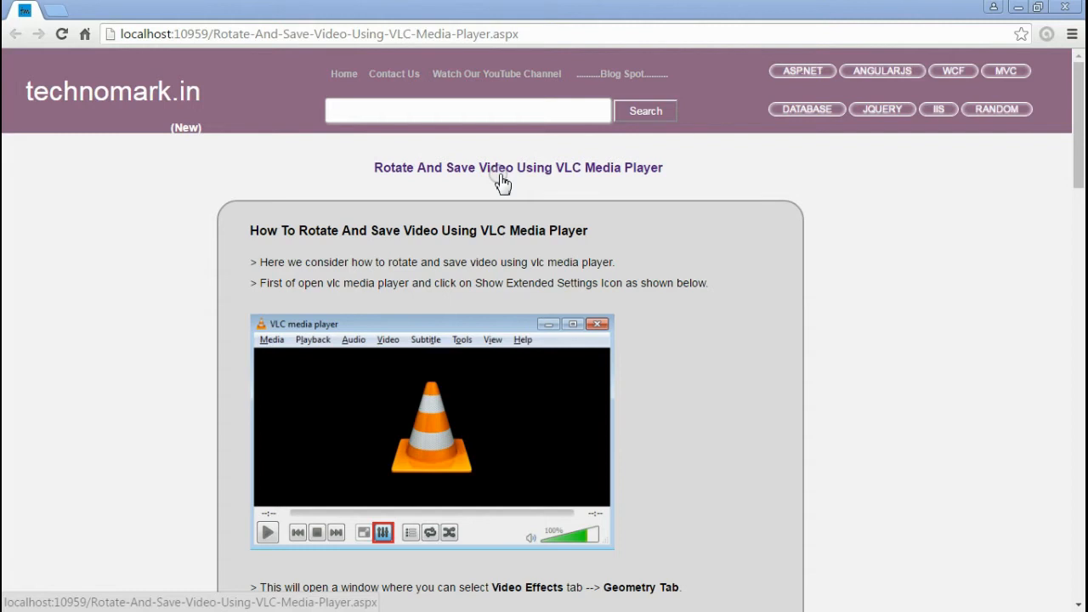
mouse_move(533, 182)
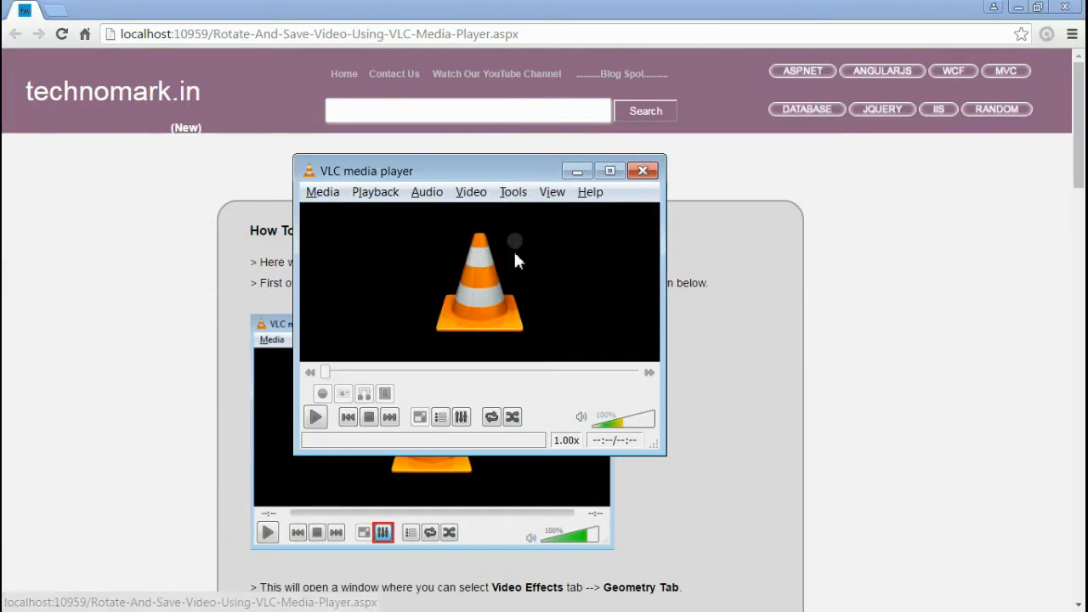
mouse_move(461, 417)
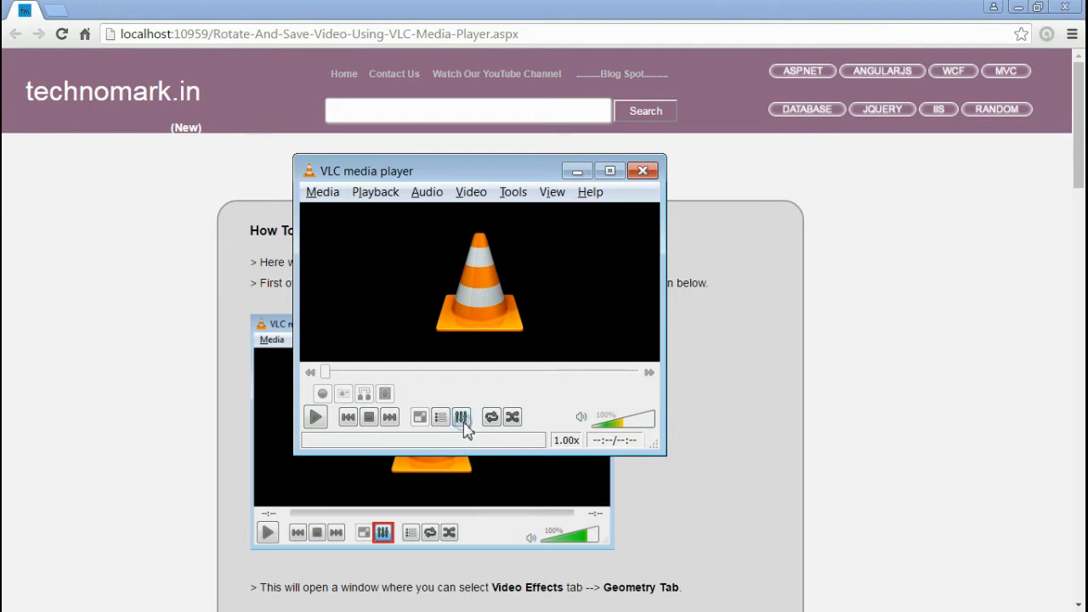
Enable the Geometry Rotate filter at a 90° angle, then close Adjustments and Effects.
click(461, 416)
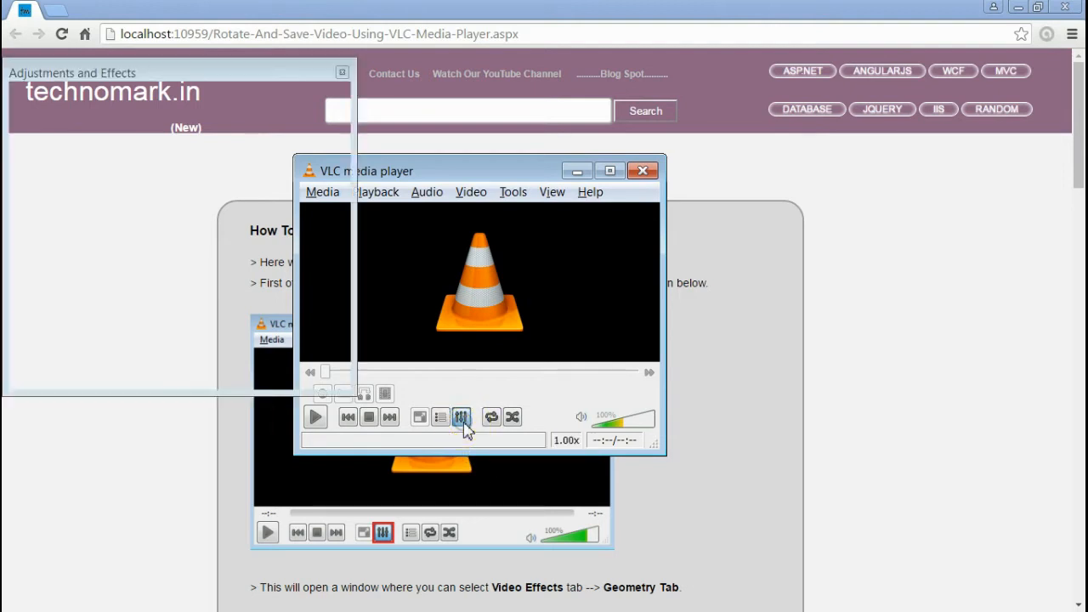
click(461, 417)
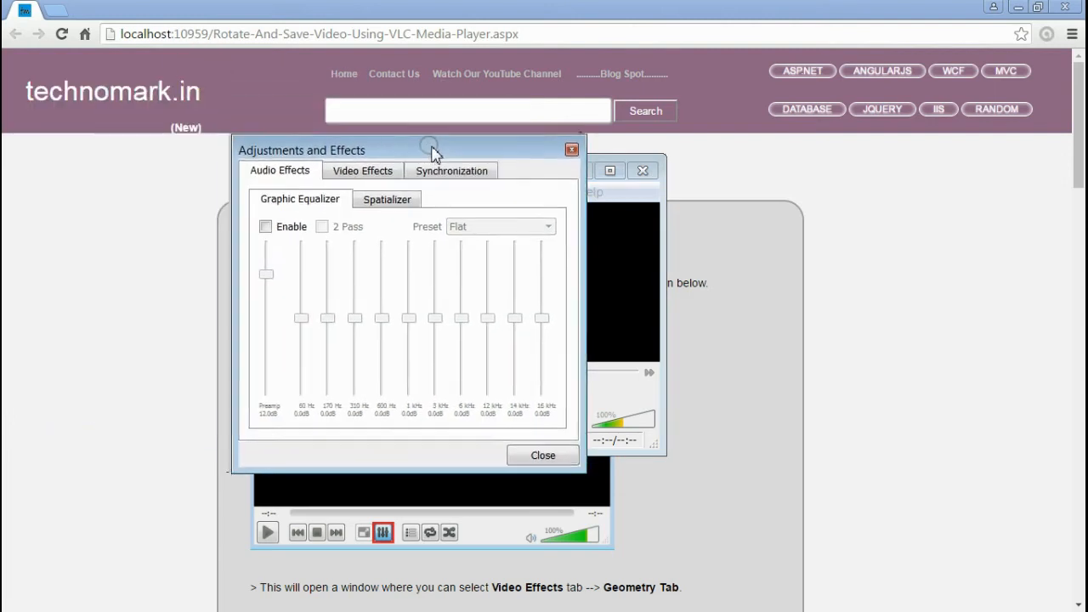
click(363, 171)
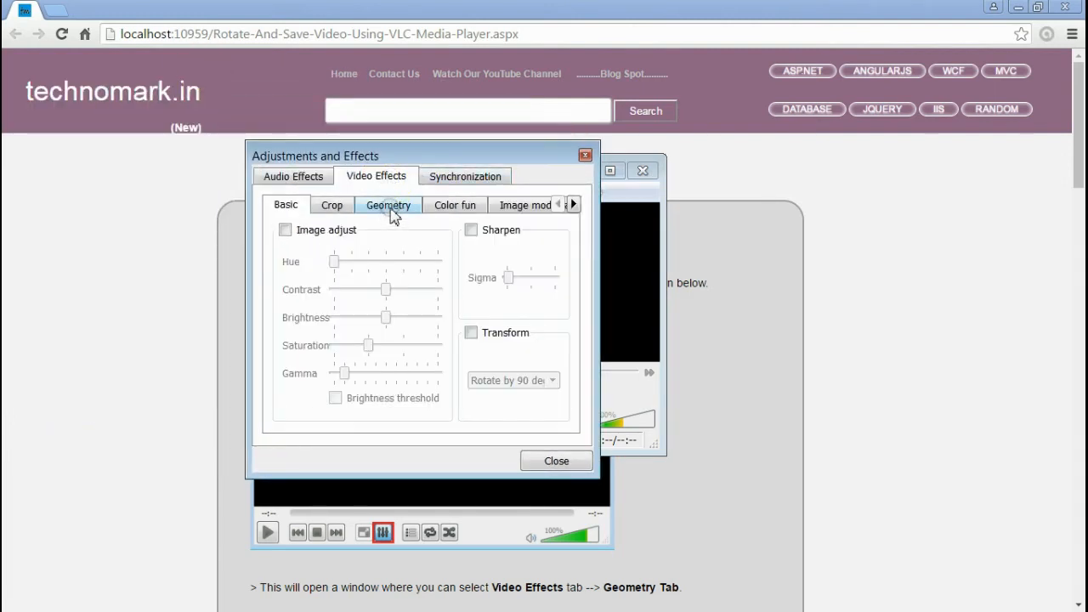
click(388, 204)
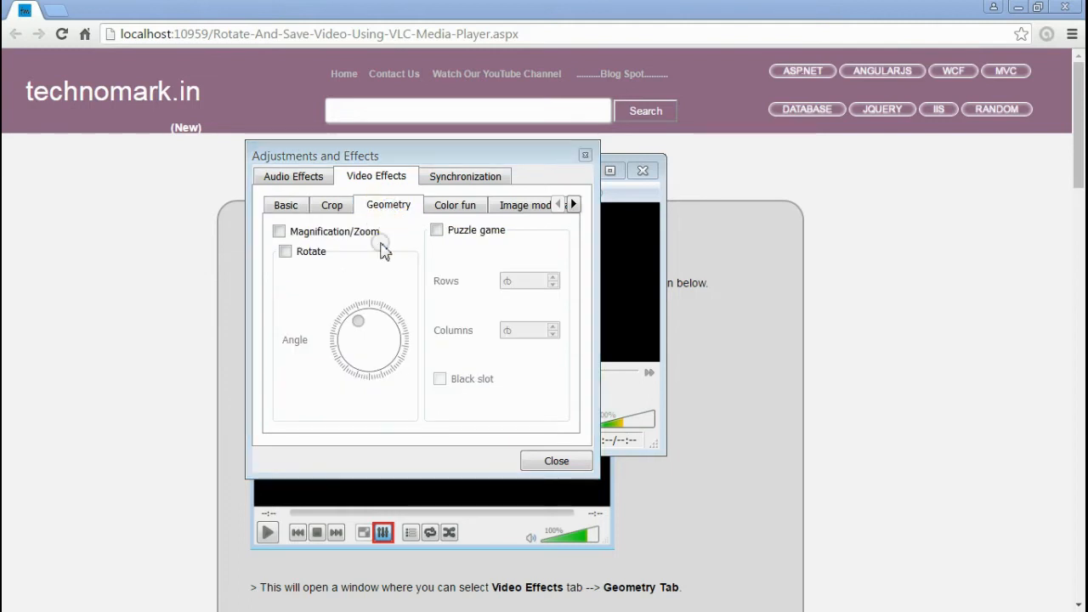
mouse_move(285, 259)
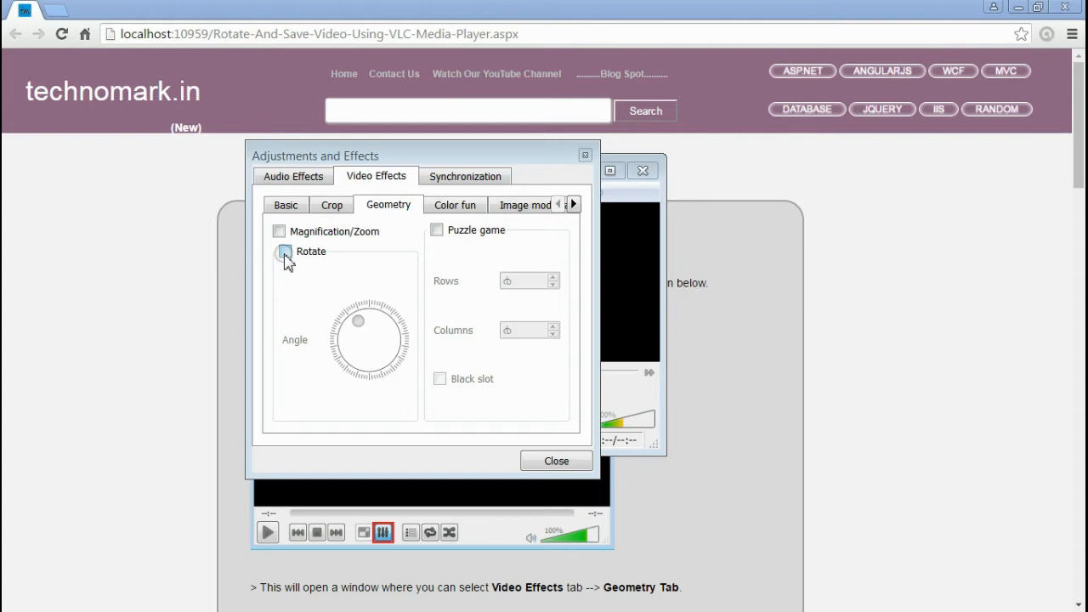
click(284, 251)
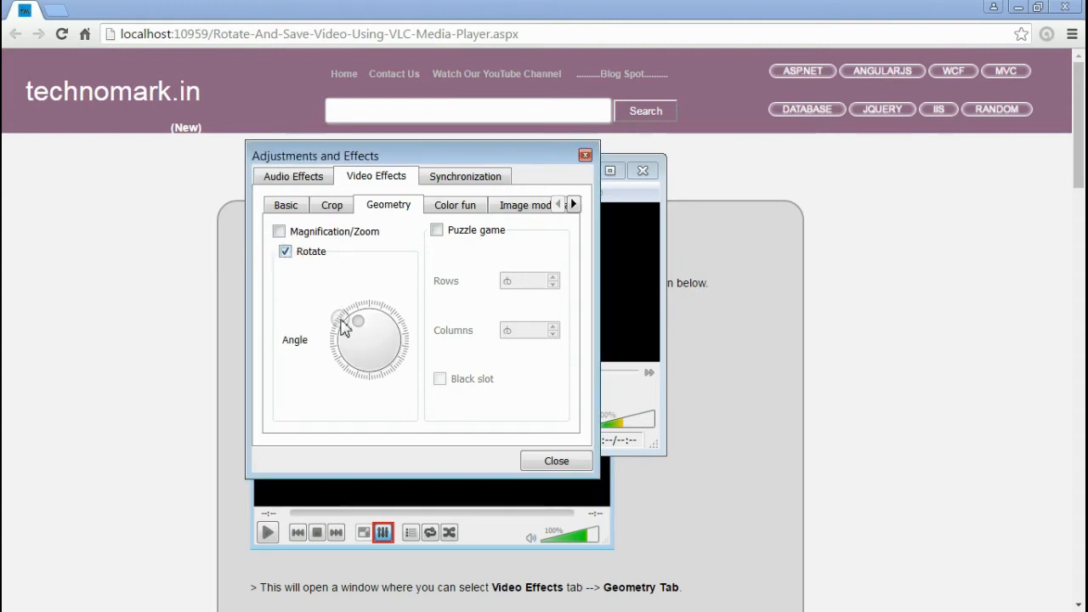
drag(340, 314, 381, 330)
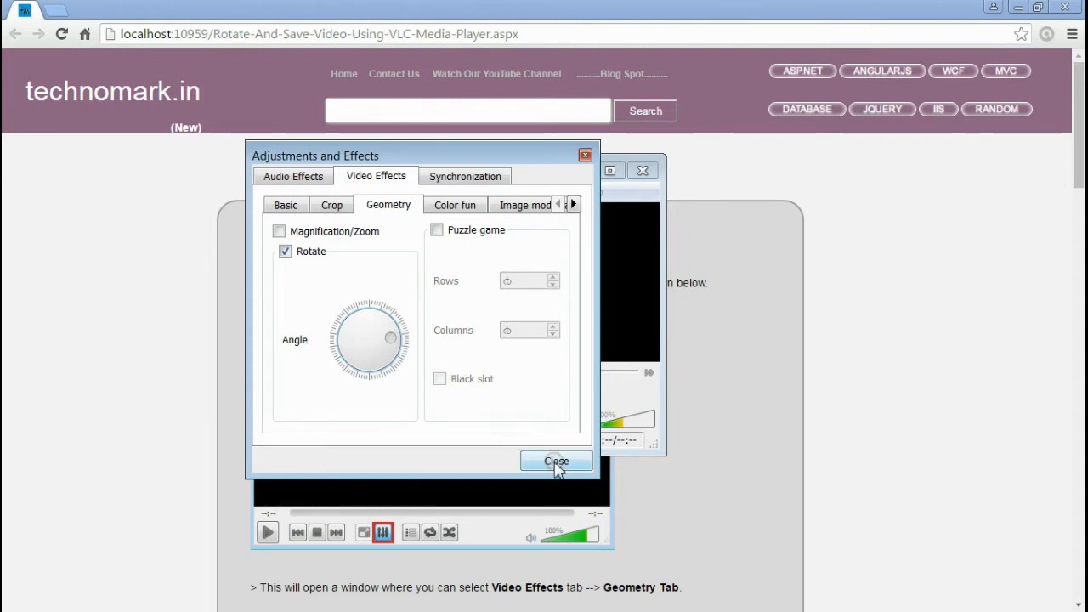
click(556, 460)
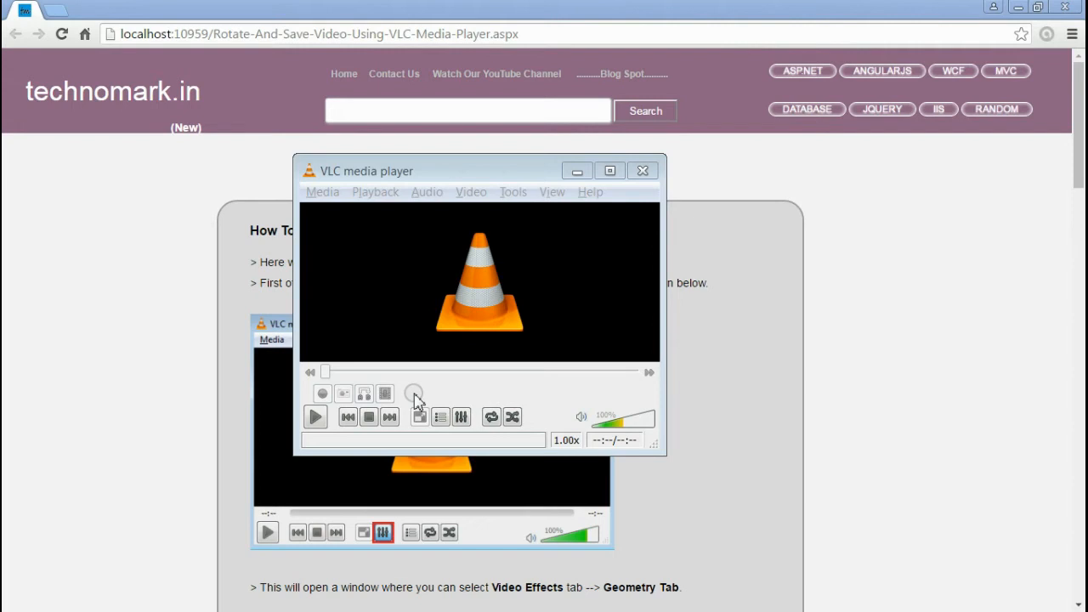
mouse_move(425, 387)
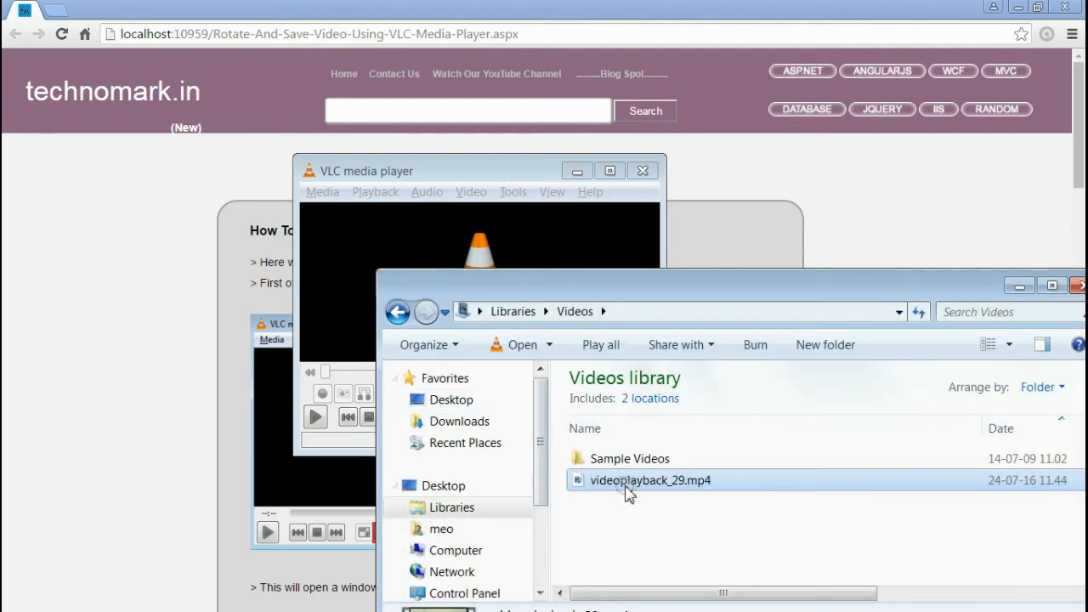
Play videoplayback_29.mp4 from the Videos library in VLC.
double_click(650, 480)
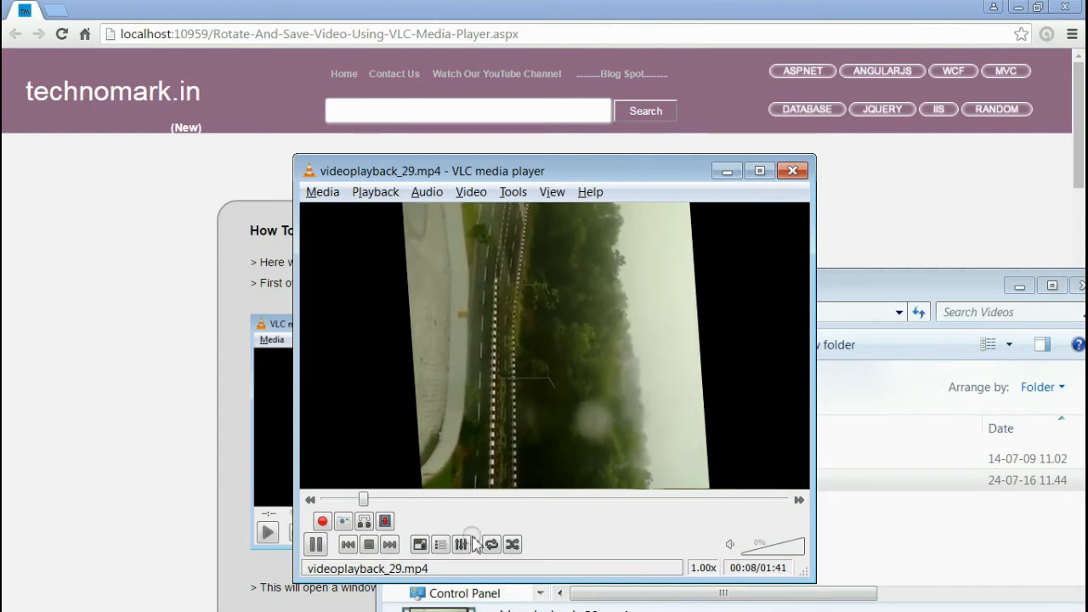
Drag the Geometry Rotate angle dial to re-tilt the playing video.
click(461, 544)
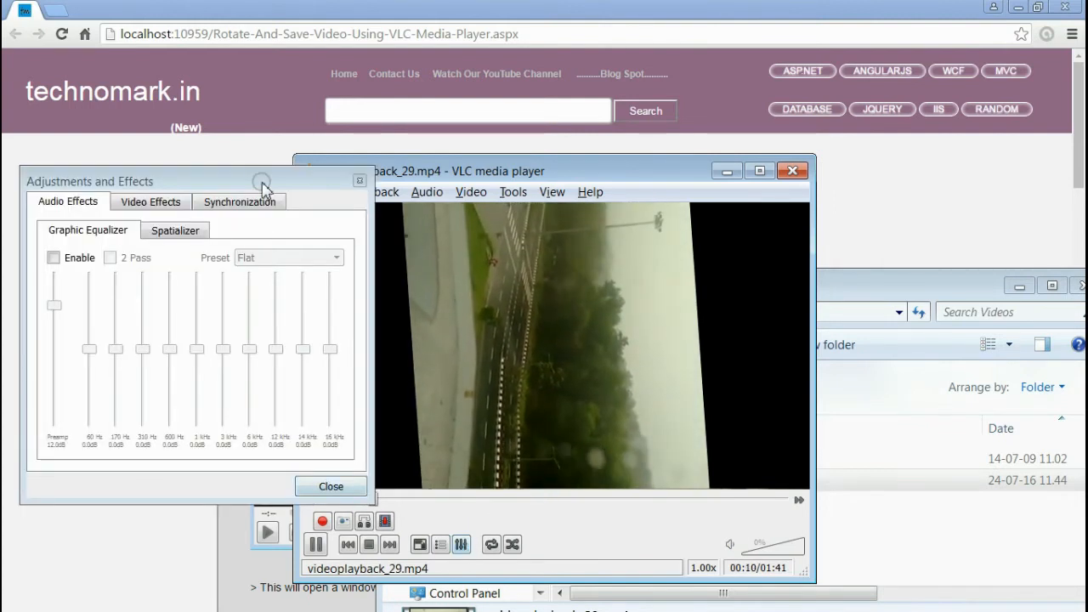
click(151, 202)
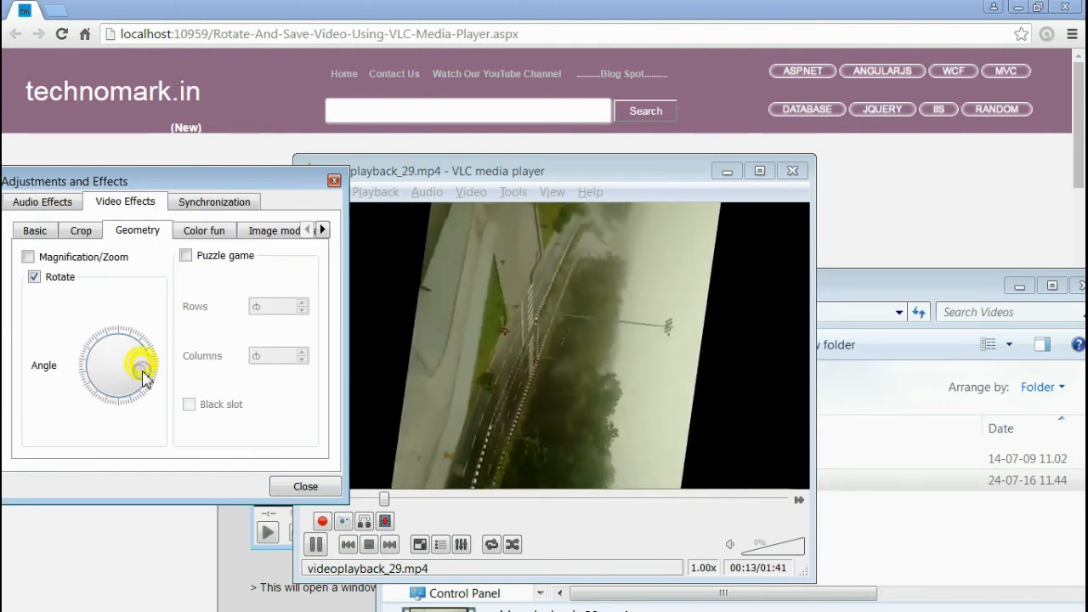
drag(145, 366, 119, 387)
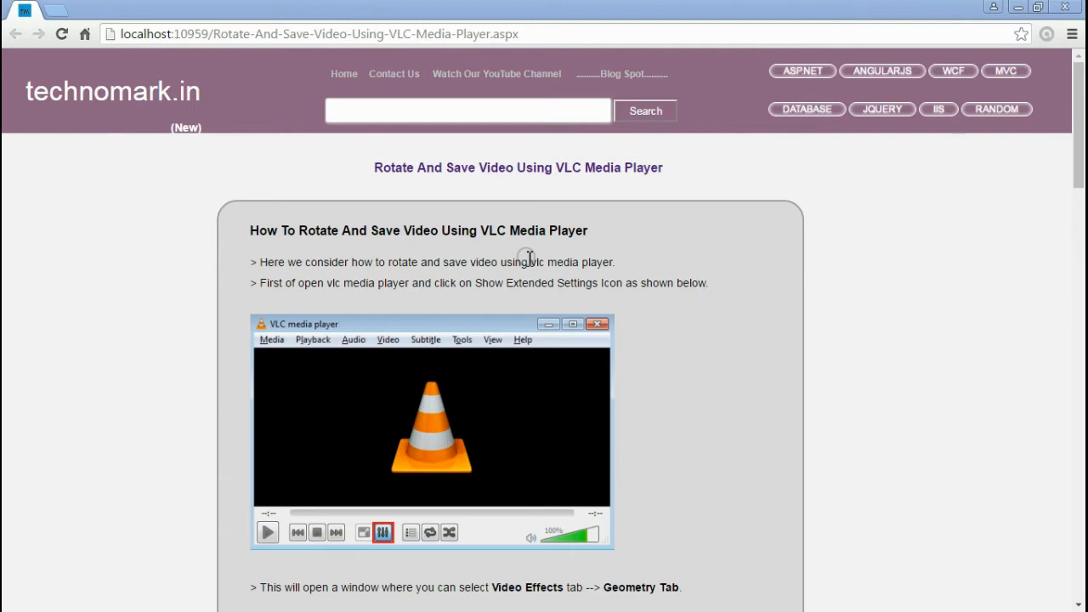
mouse_move(527, 185)
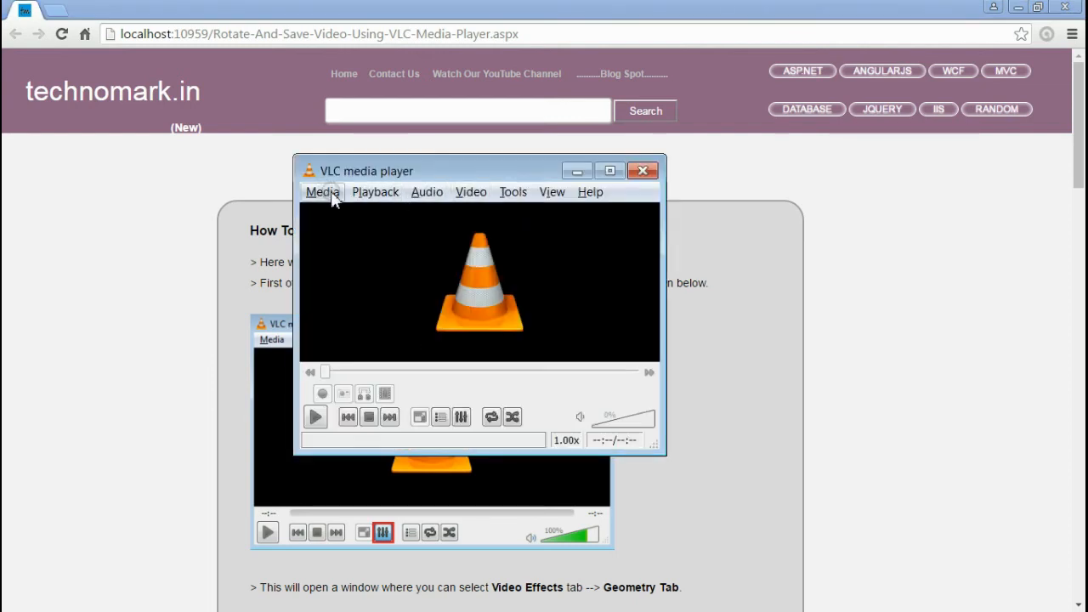
Add videoplayback_29.mp4 in Open Media and choose Convert from the Convert / Save menu.
click(322, 191)
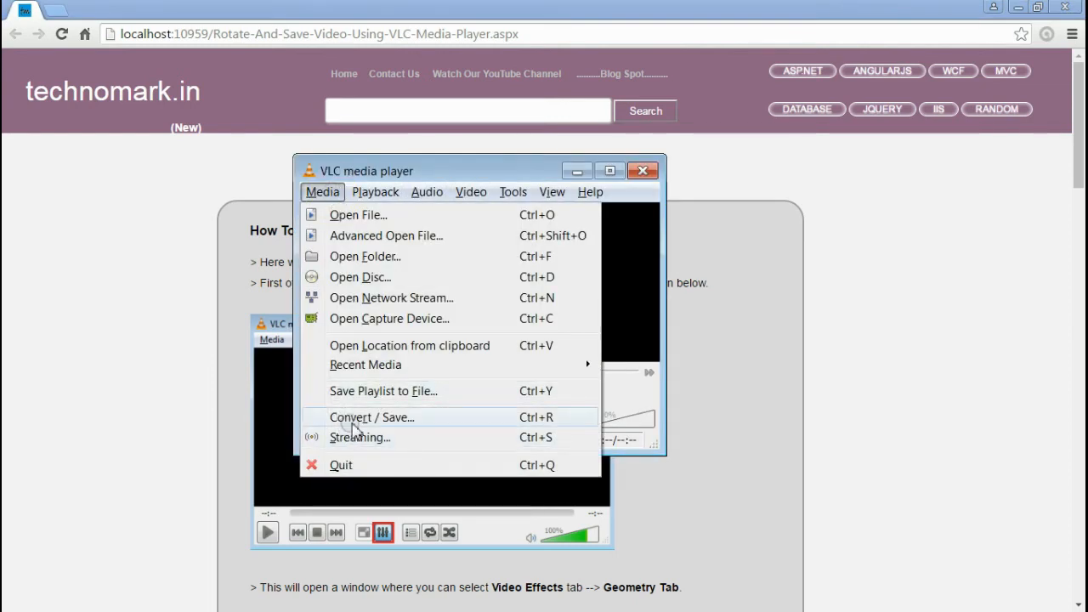
click(372, 416)
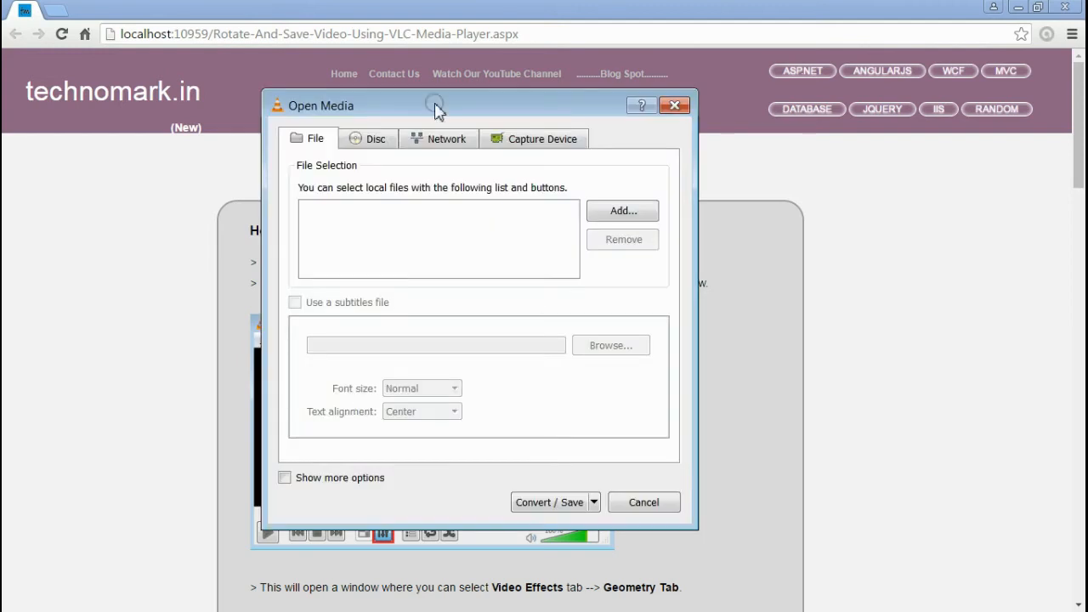
mouse_move(623, 211)
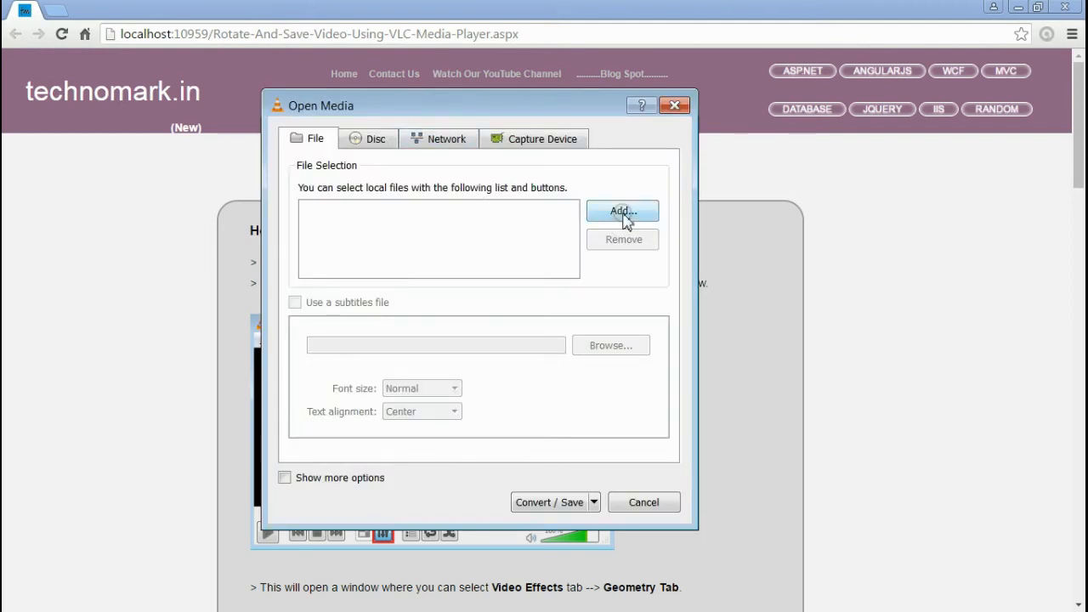
click(622, 211)
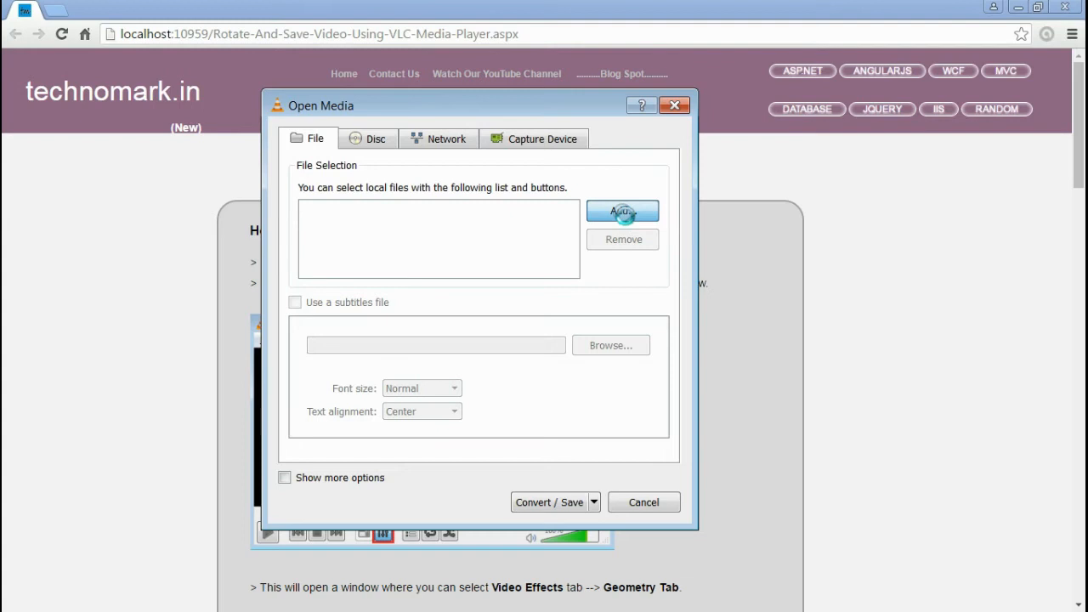
click(622, 211)
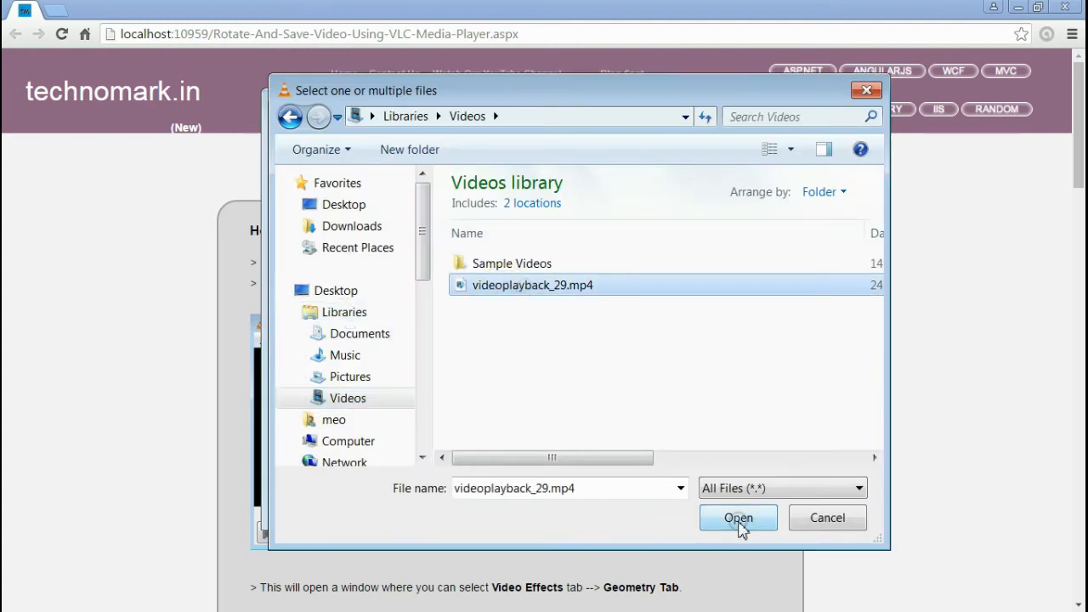
click(738, 517)
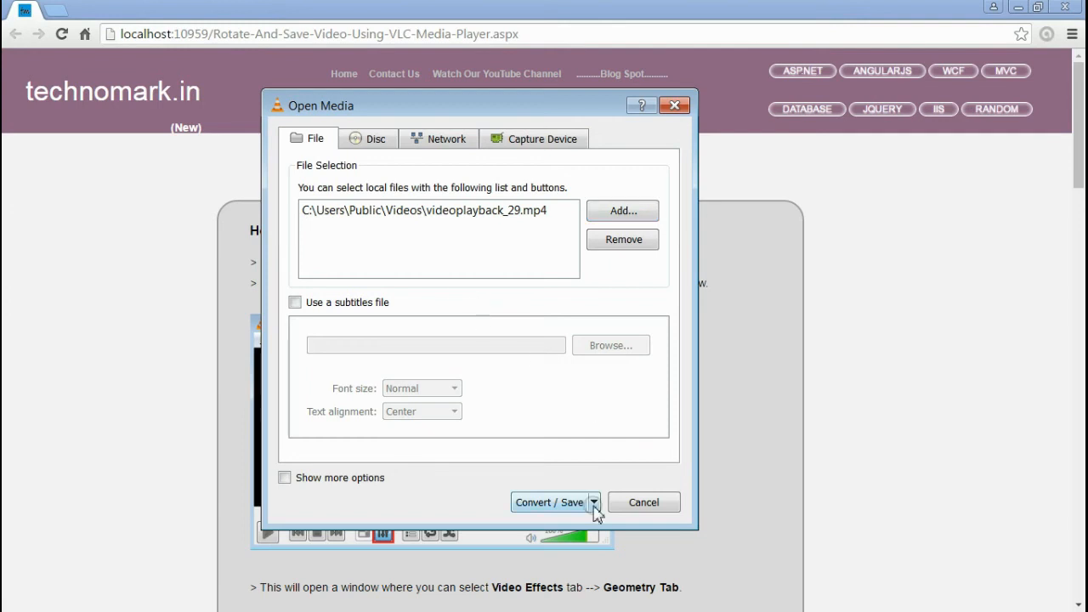
click(593, 502)
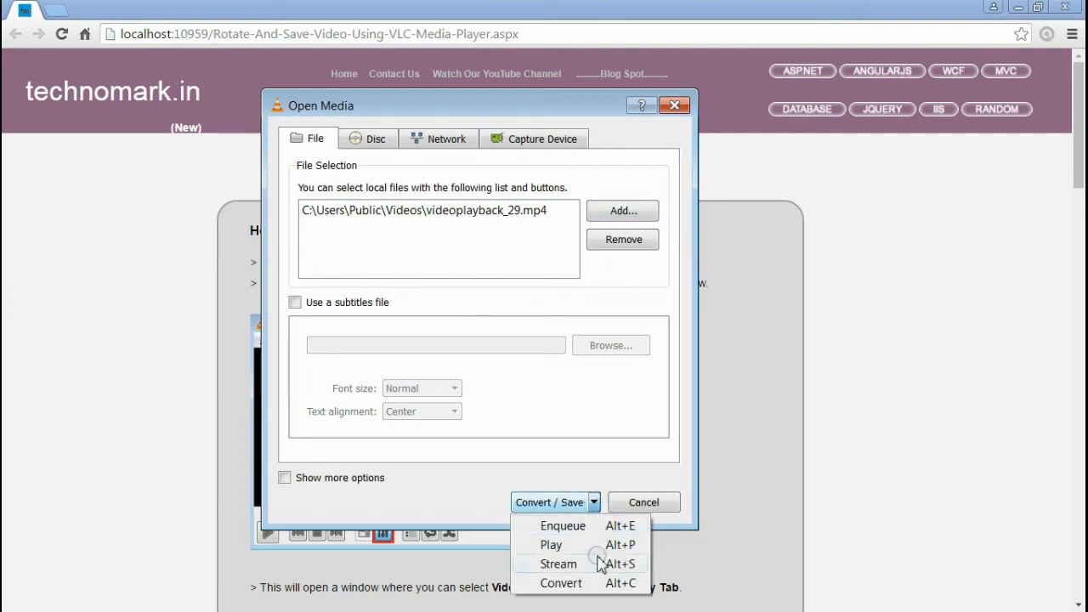
click(561, 583)
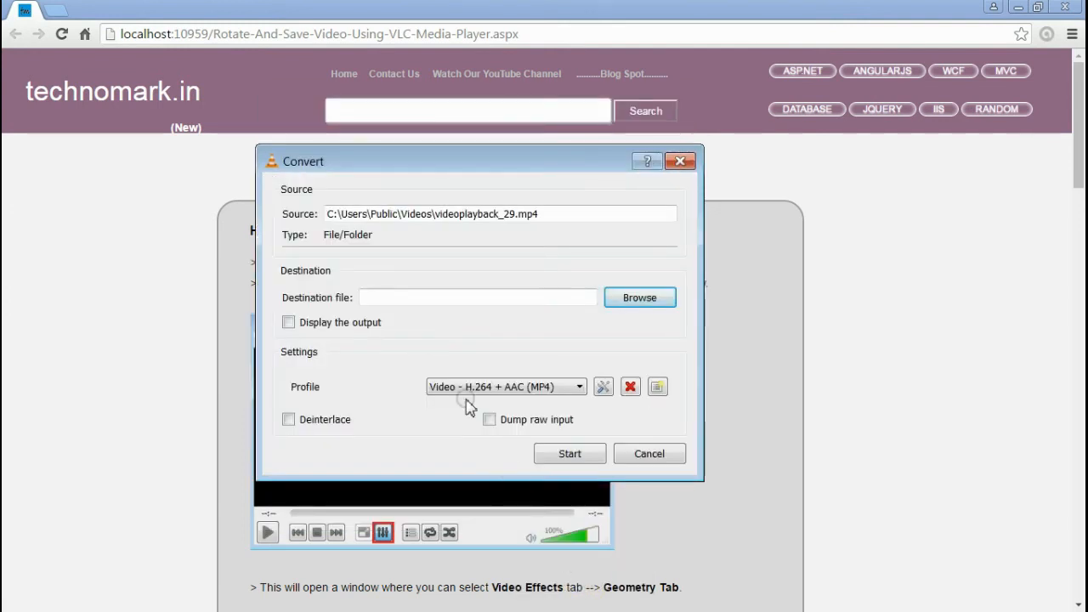
mouse_move(553, 189)
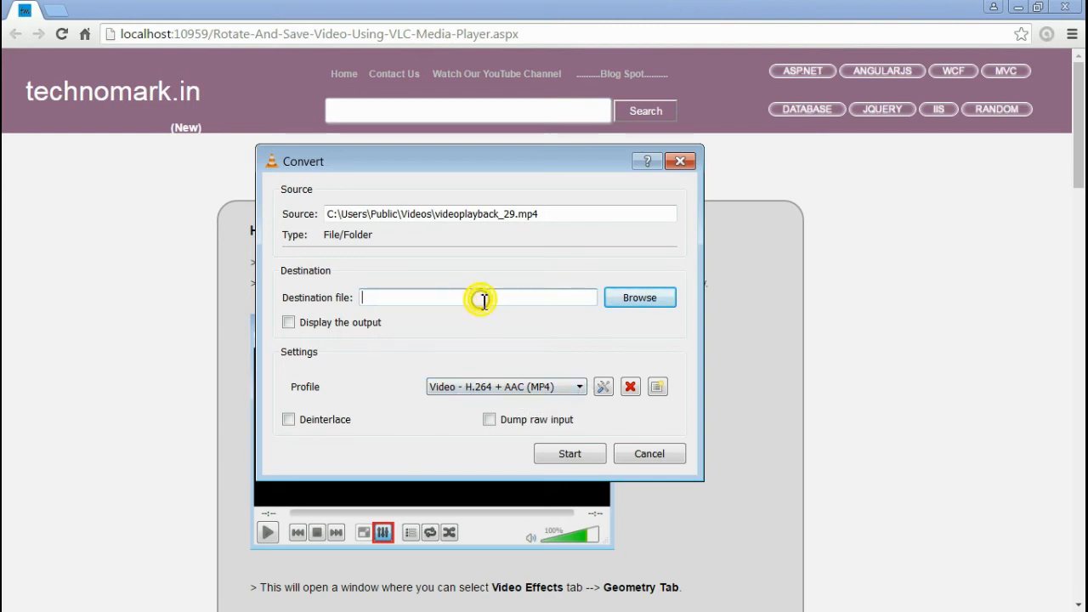
Browse and save the destination as videoout.mp4 in the Public Videos folder.
click(639, 297)
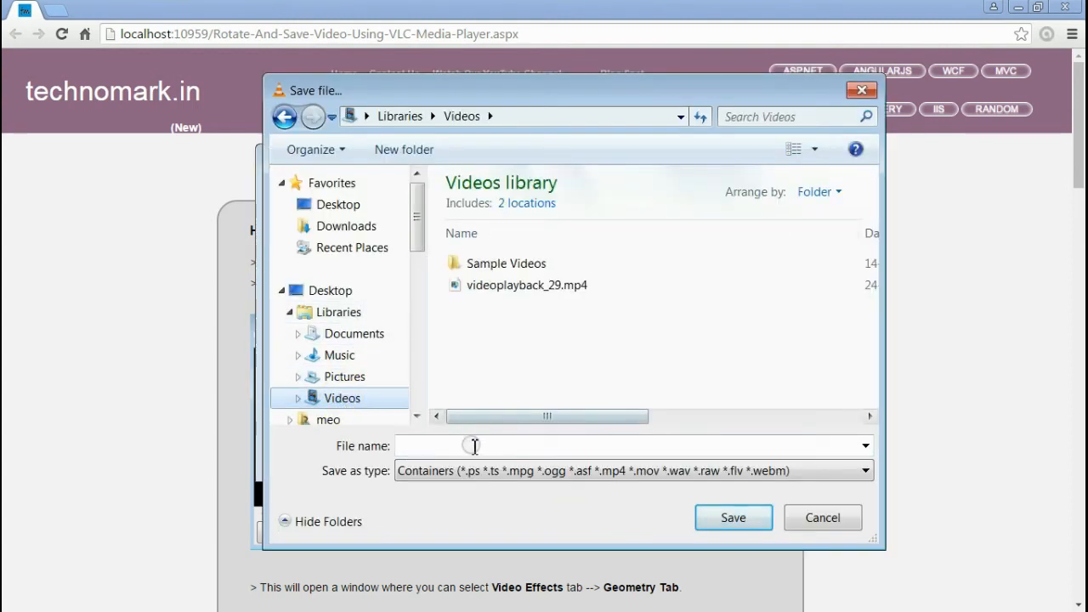
text(video)
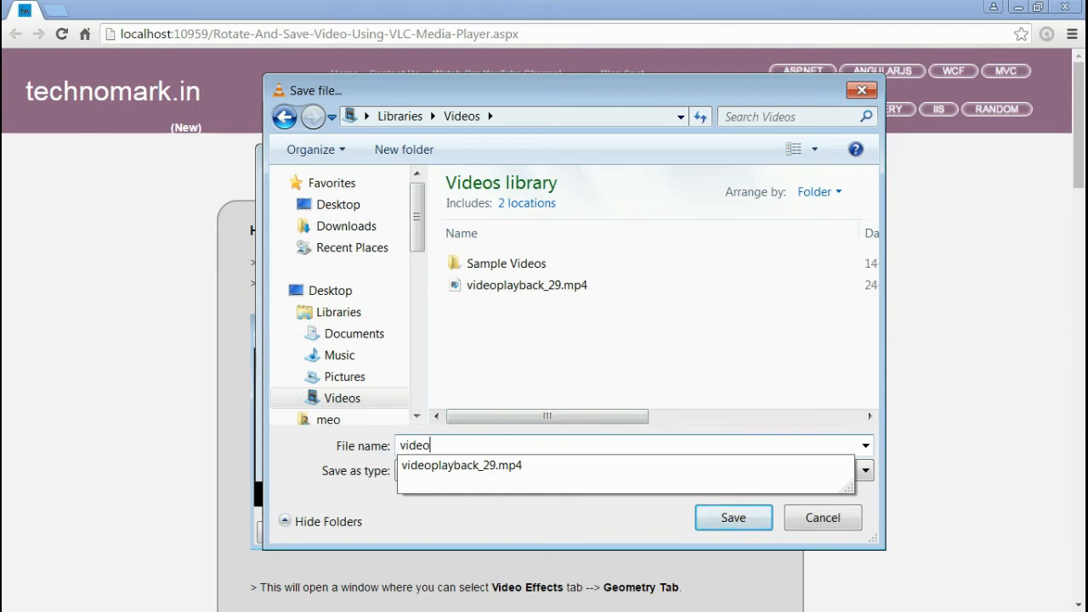
text(out.mp4)
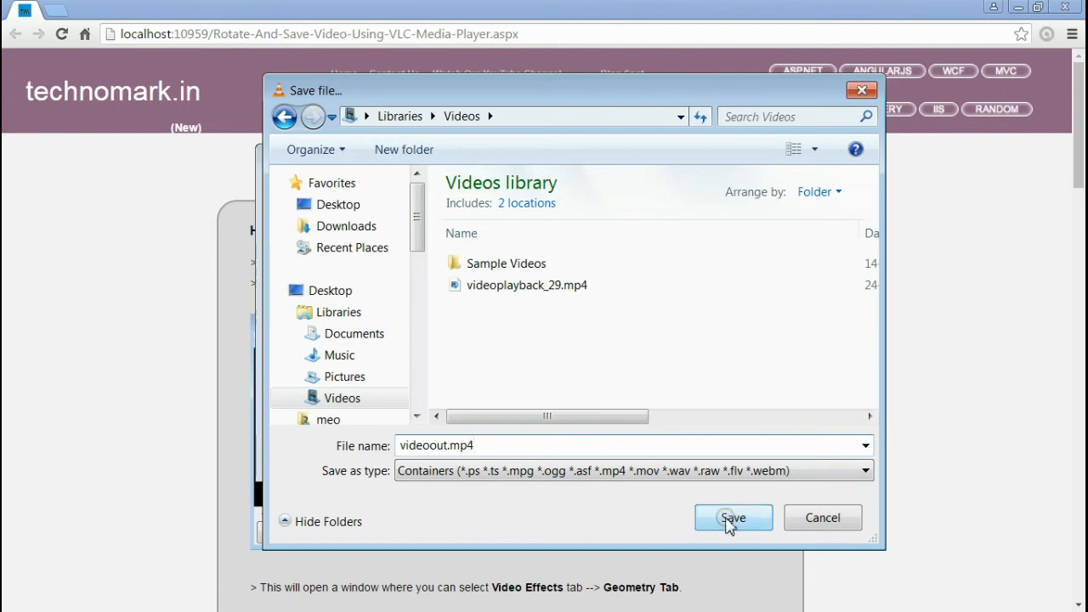
click(733, 517)
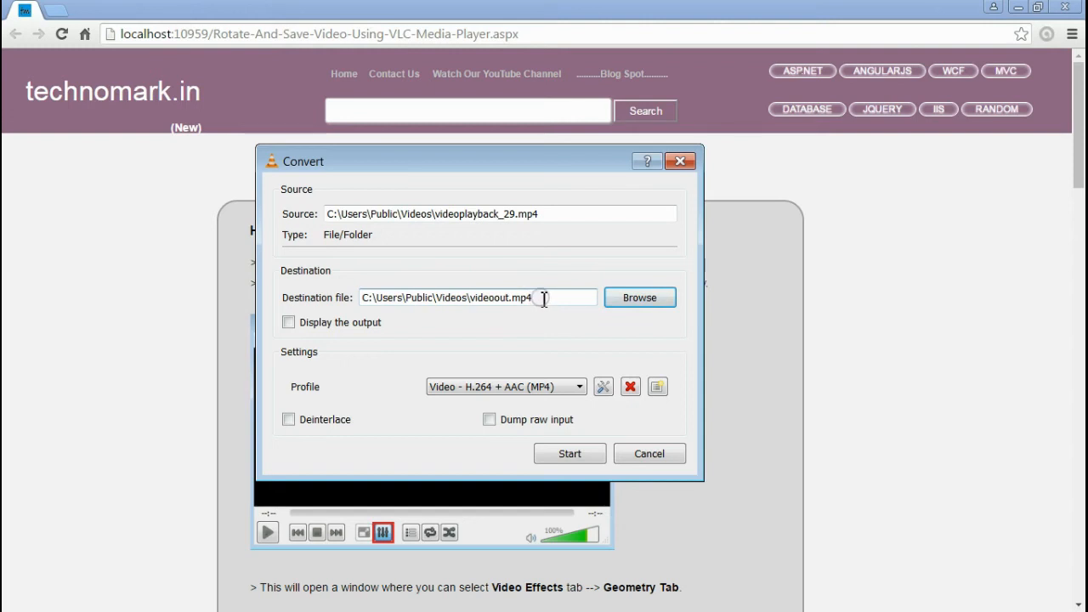
Keep the Video - H.264 + AAC (MP4) conversion profile.
triple_click(446, 298)
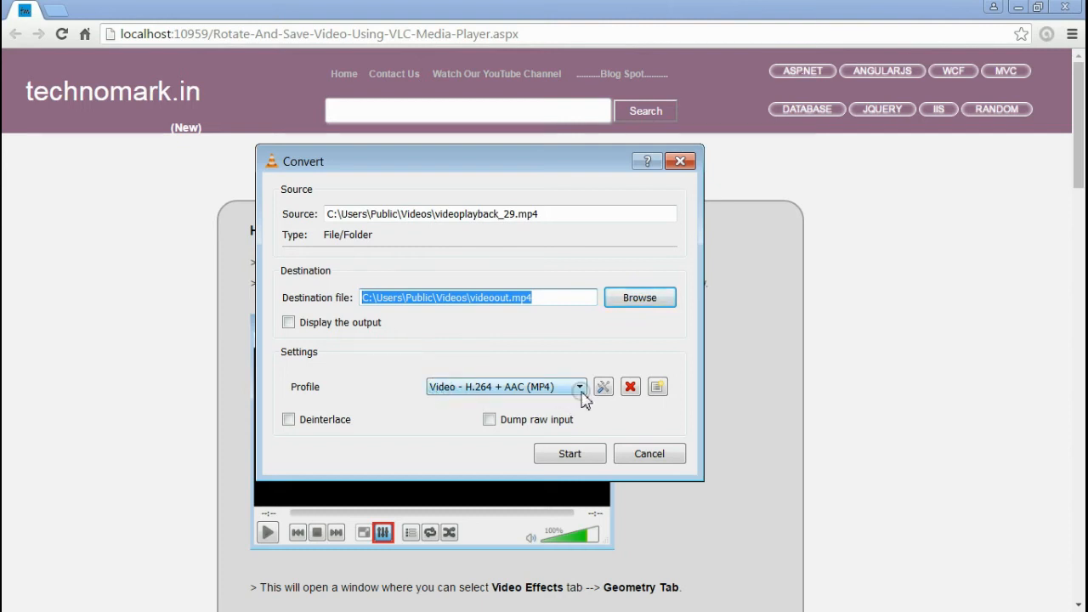
click(579, 387)
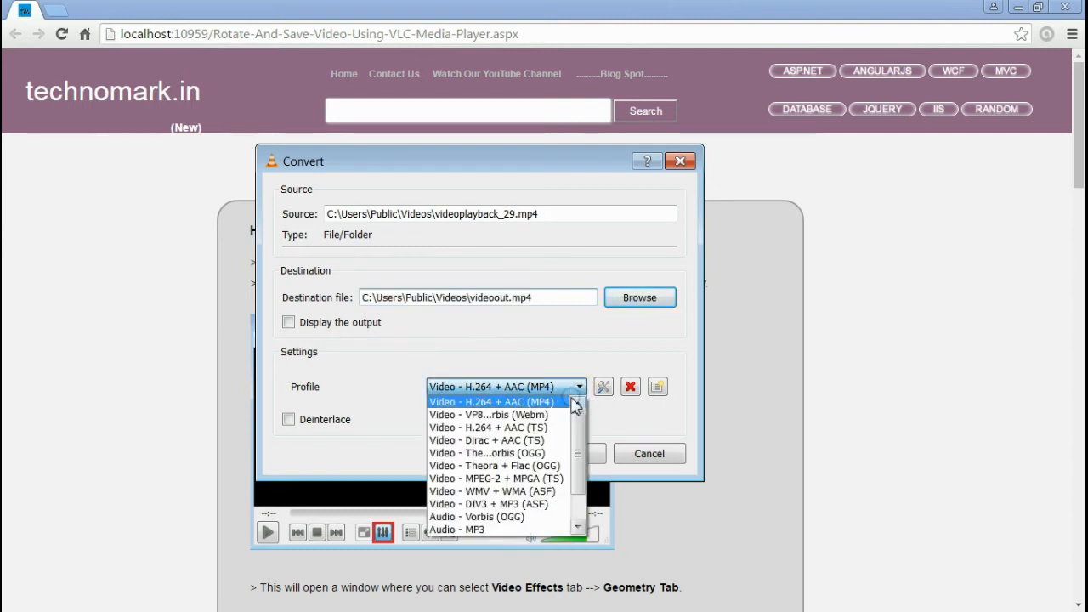
click(492, 401)
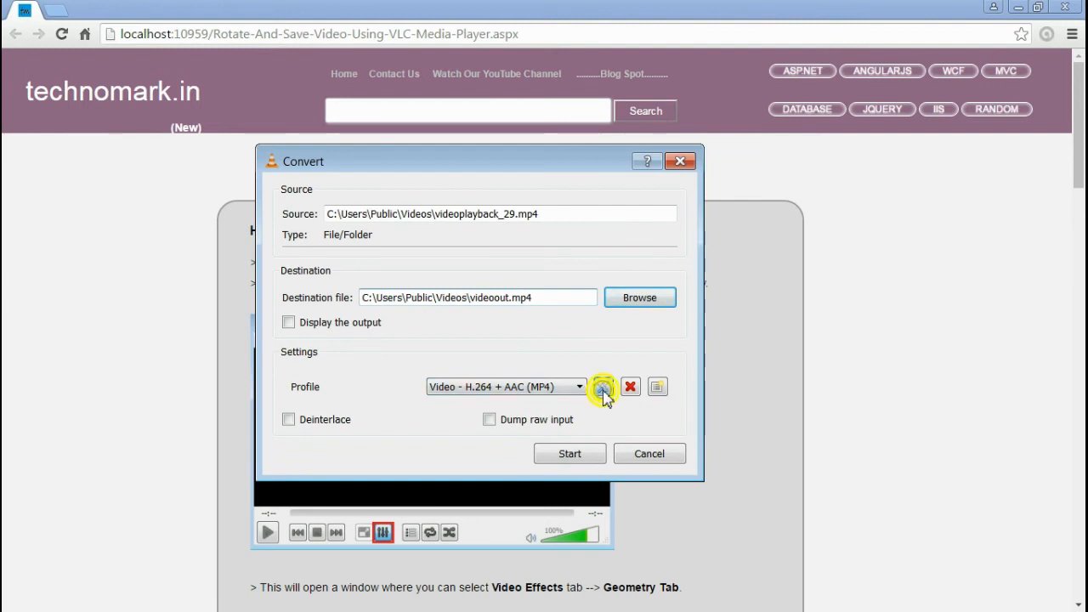
Save the profile's settings and start converting to videoout.mp4.
click(602, 387)
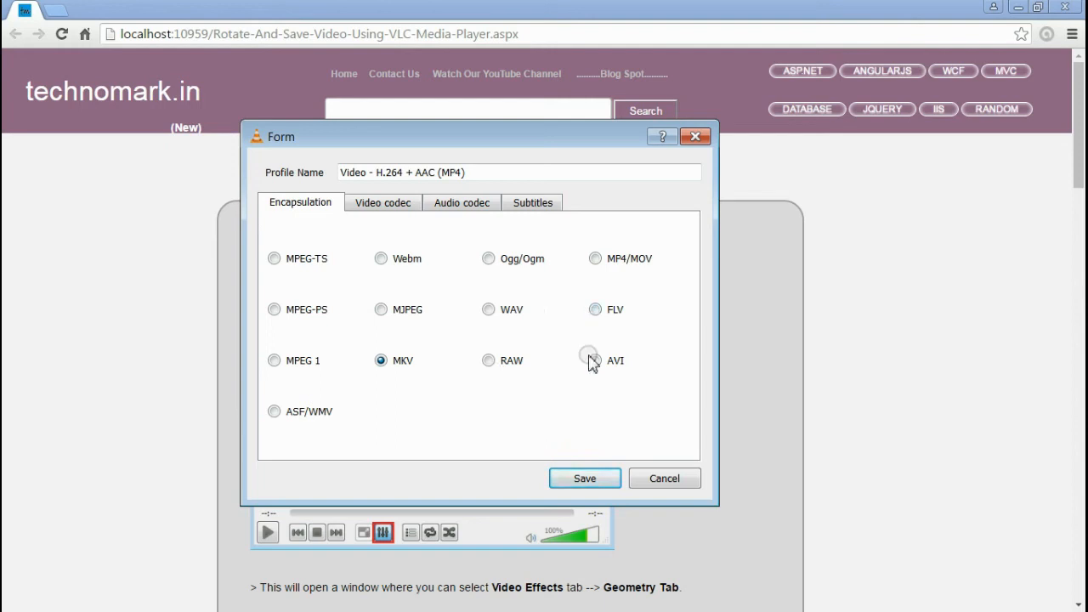
mouse_move(369, 310)
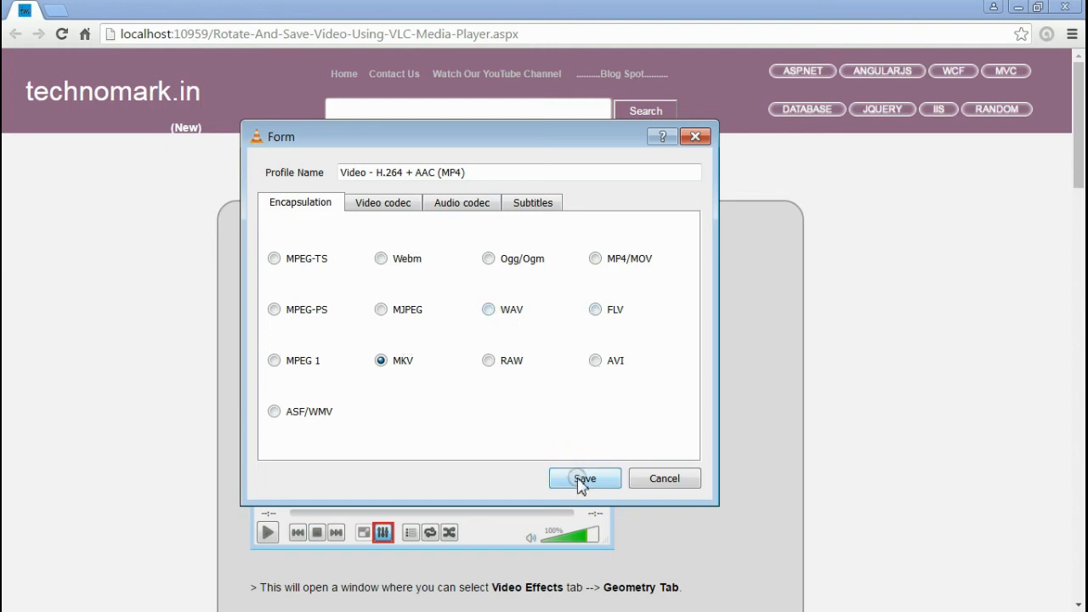
click(584, 478)
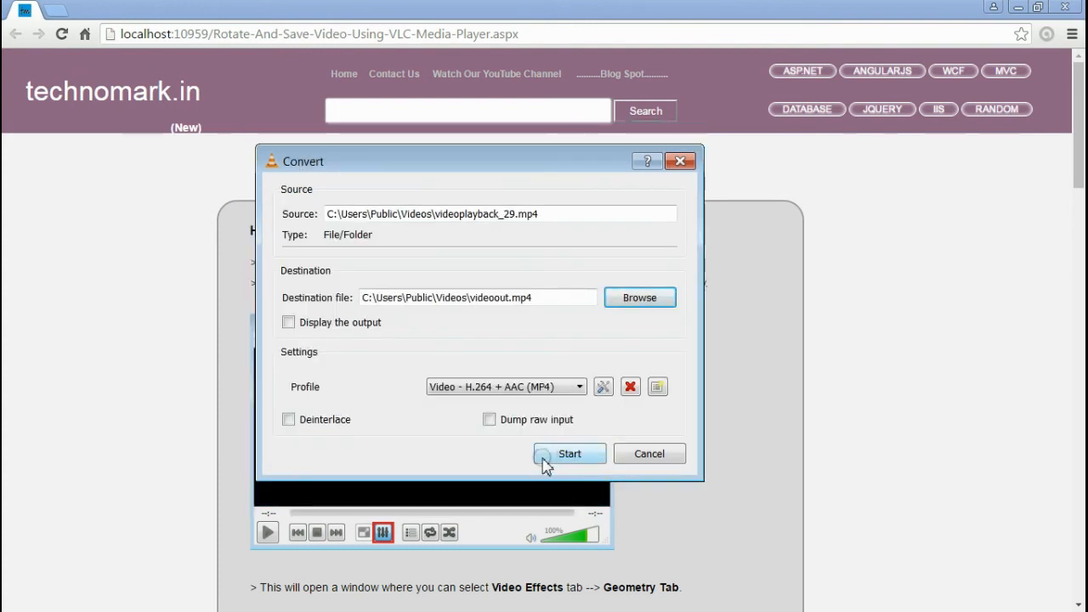
mouse_move(568, 466)
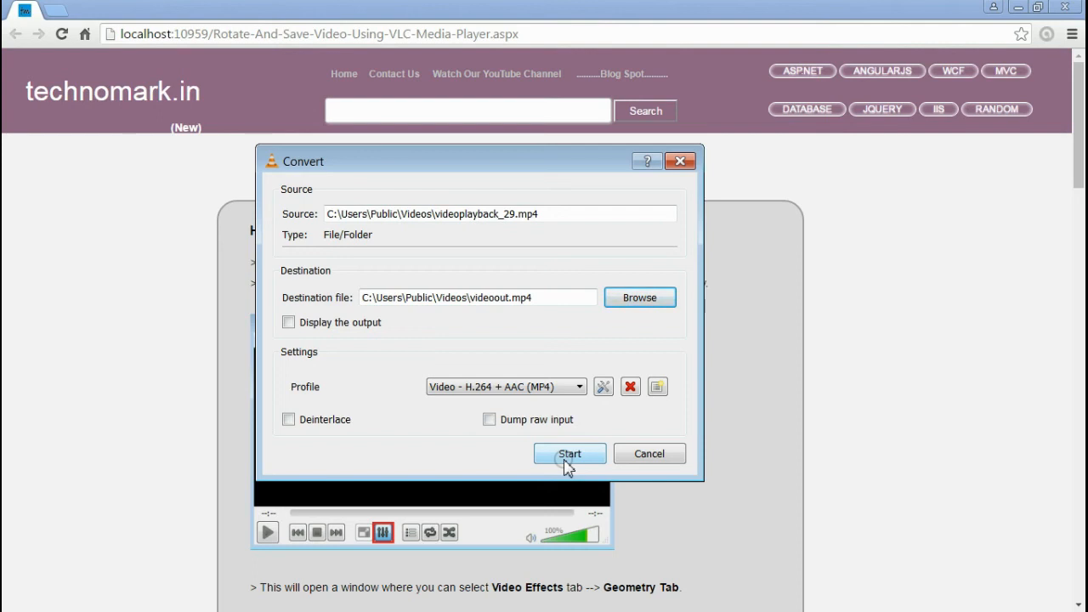
click(570, 453)
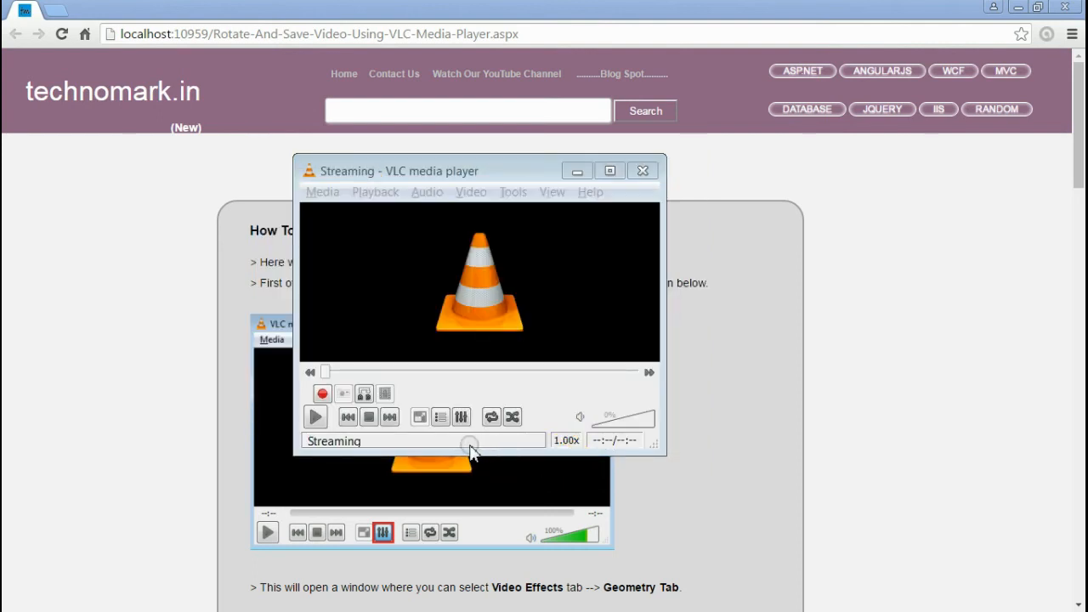
Wait for the conversion to videoout.mp4 to finish.
click(316, 416)
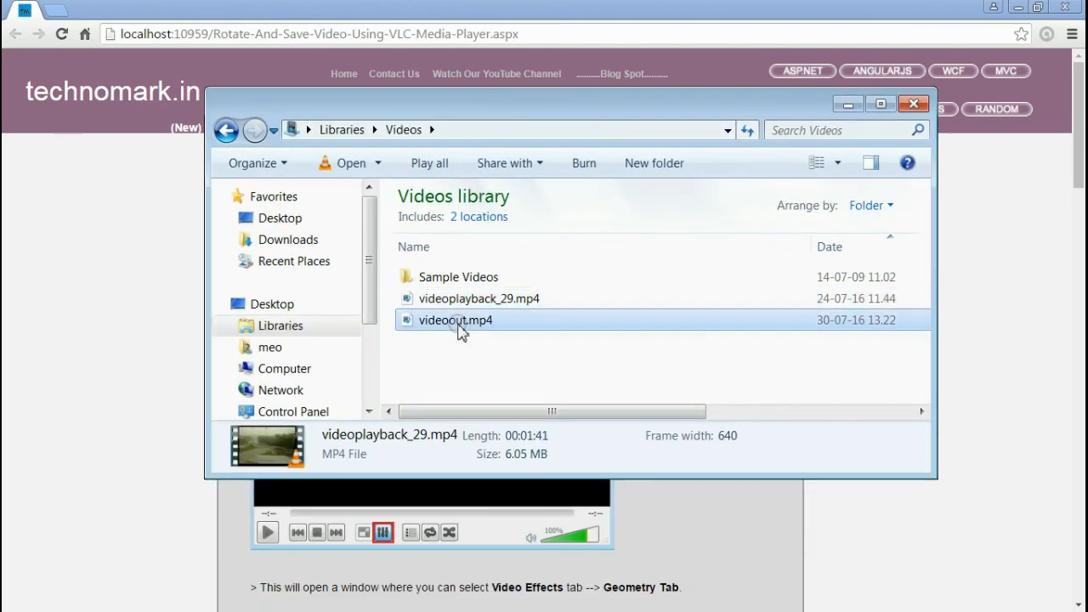
Check videoout.mp4's details (1:40, 5.66 MB MP4), then close Explorer.
click(456, 320)
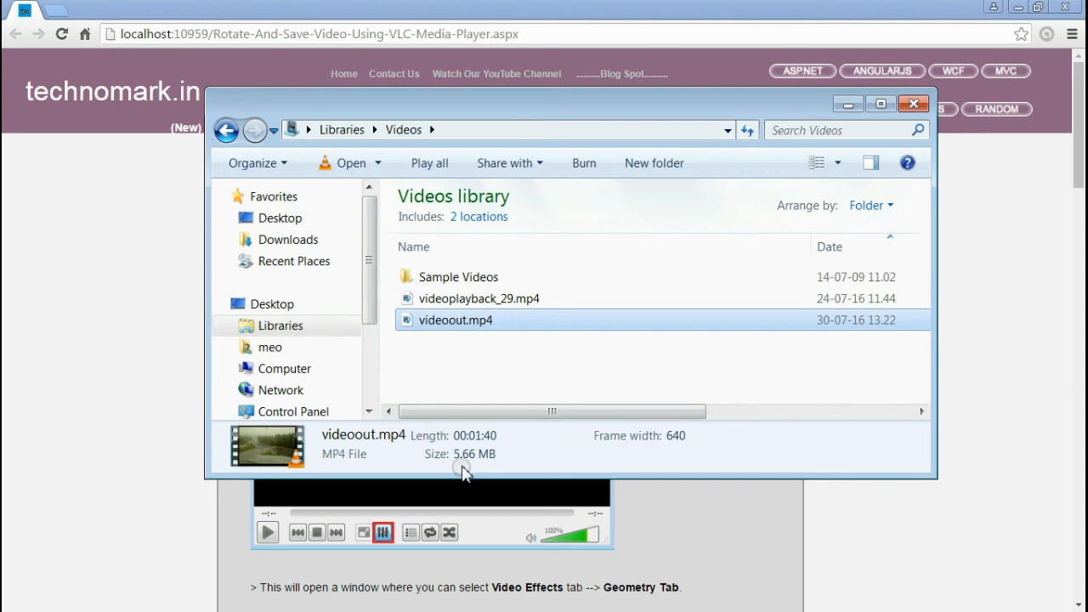
mouse_move(493, 469)
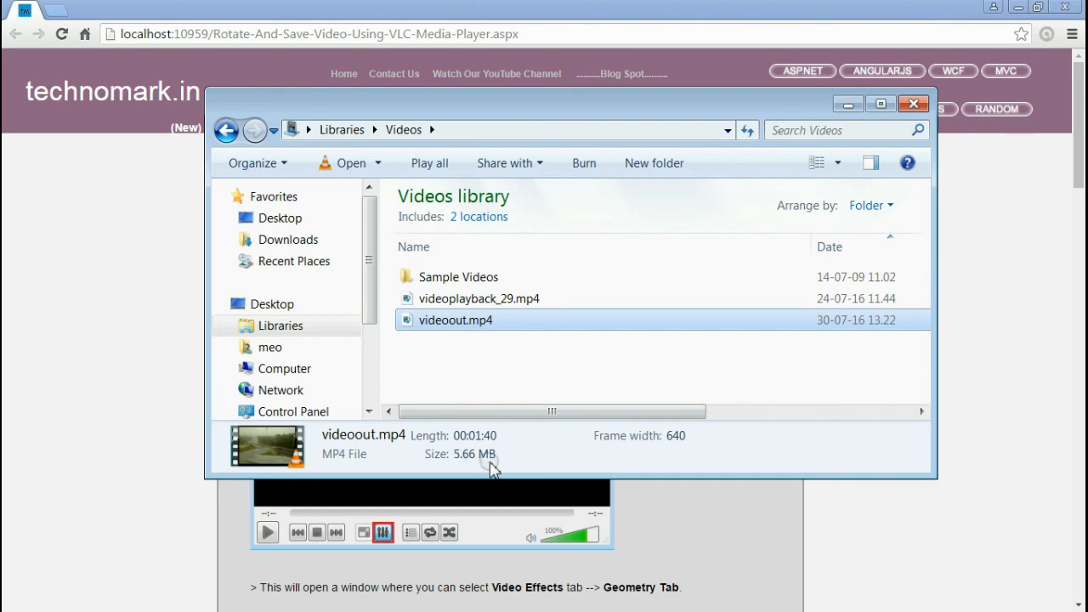
click(914, 103)
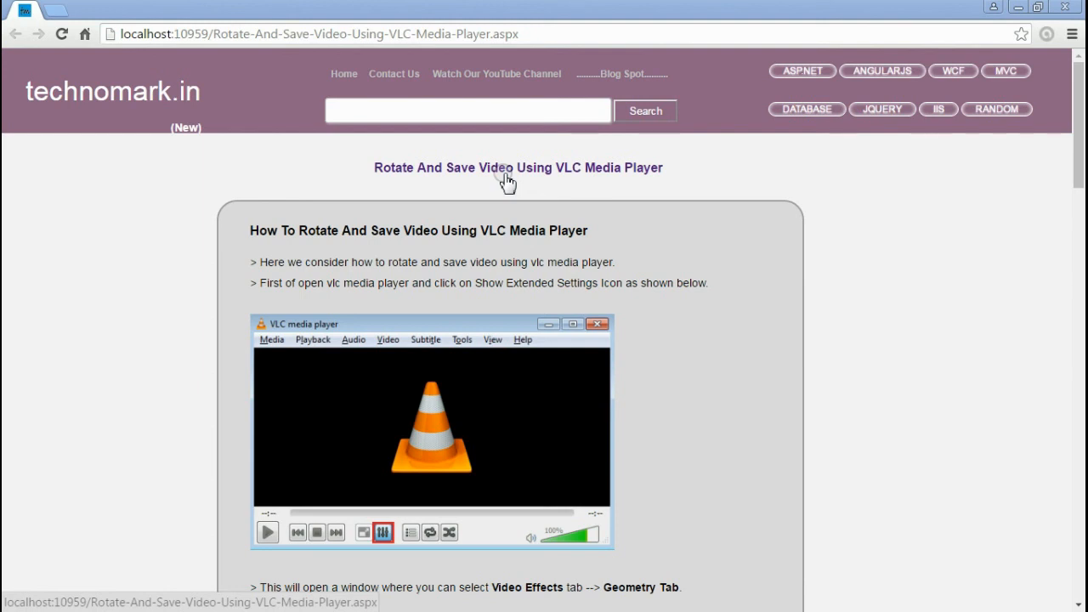
mouse_move(149, 115)
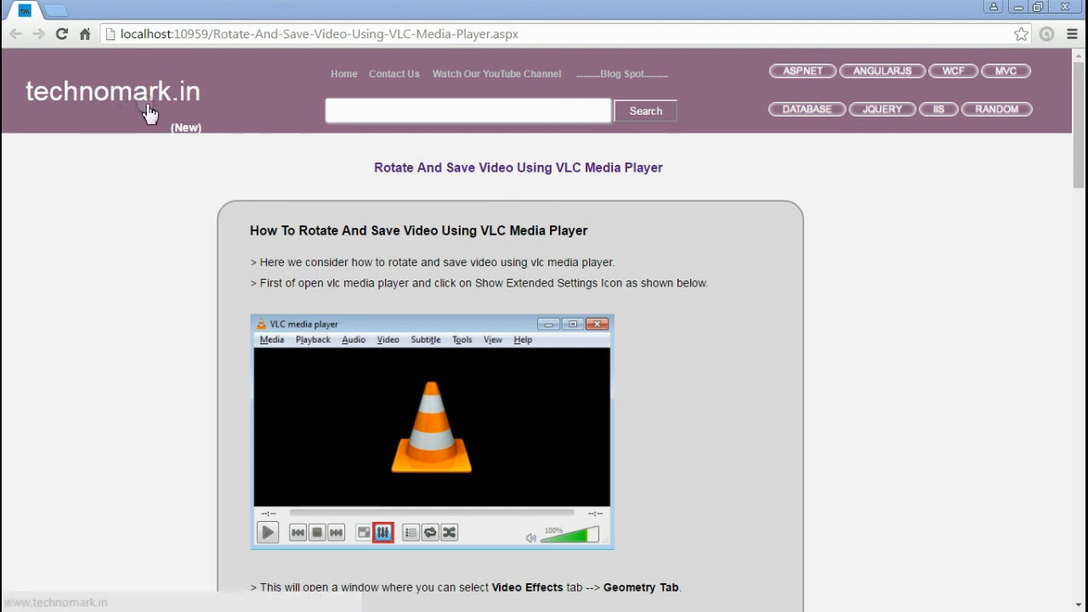